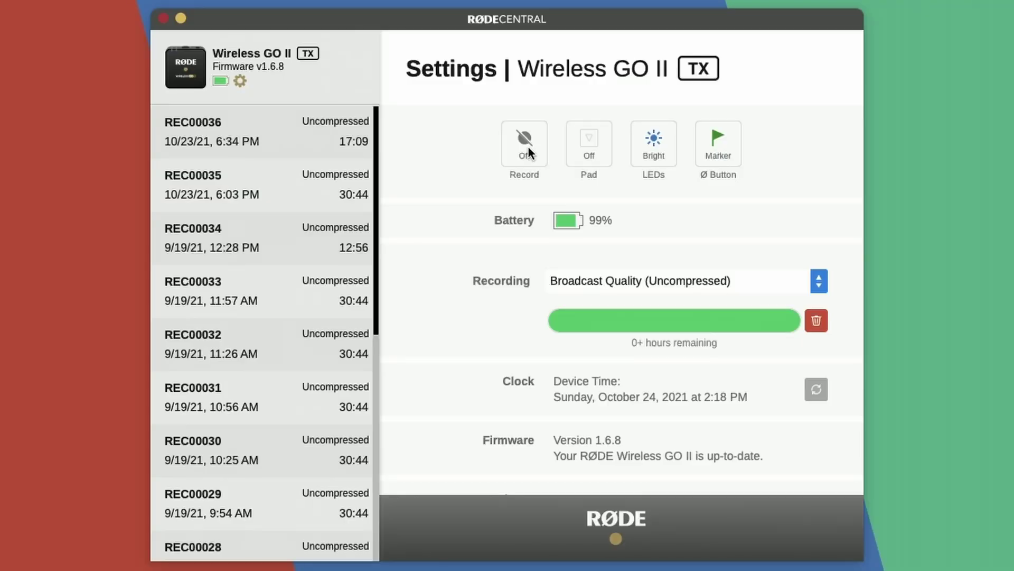
# Step: Switch the Wireless GO II TX on-board Record mode from Off to Always
pyautogui.click(524, 143)
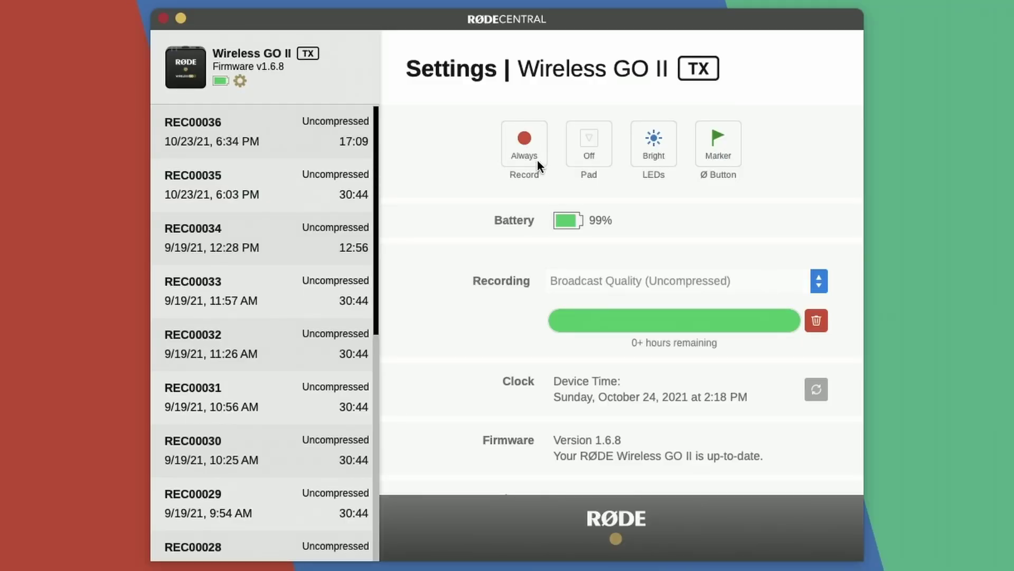